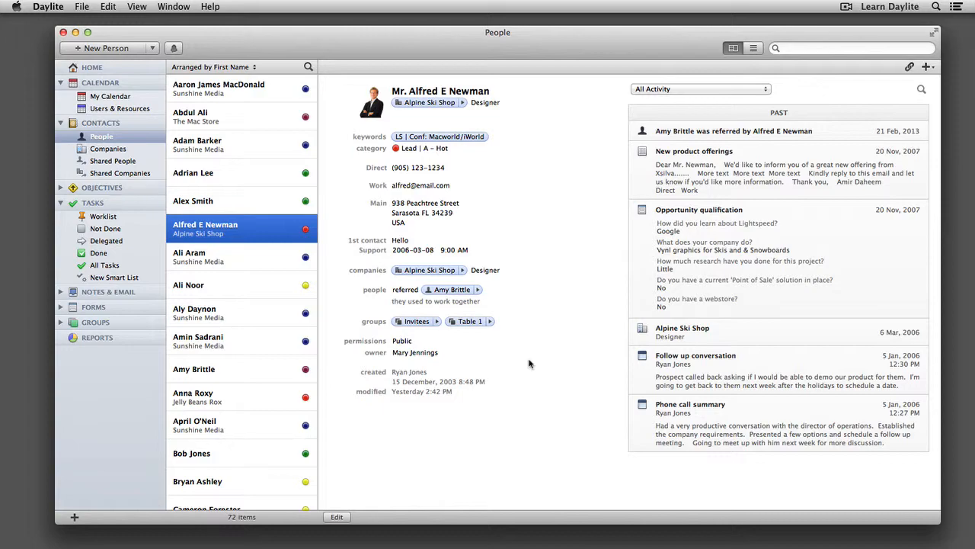
mouse_move(531, 329)
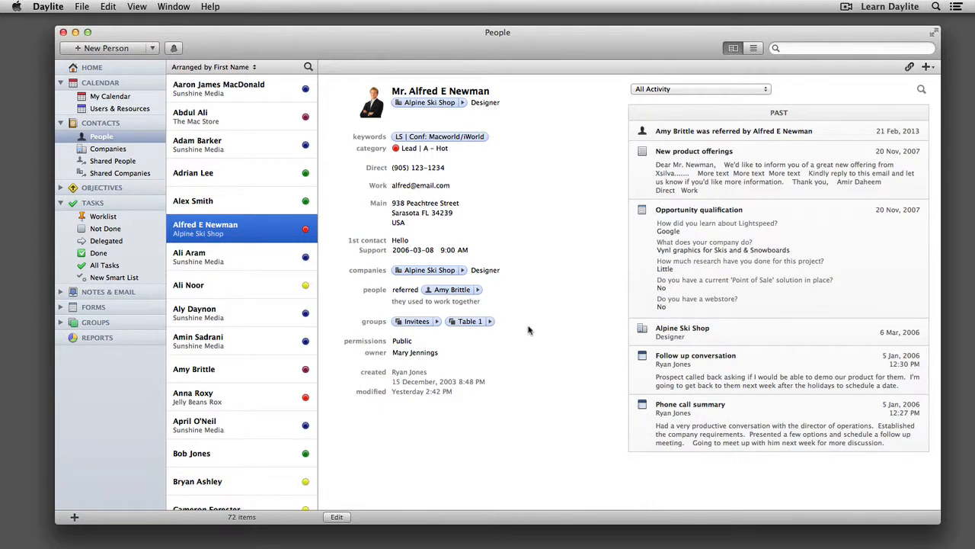
Reach the General pane of Daylite's Preferences
left_click(49, 6)
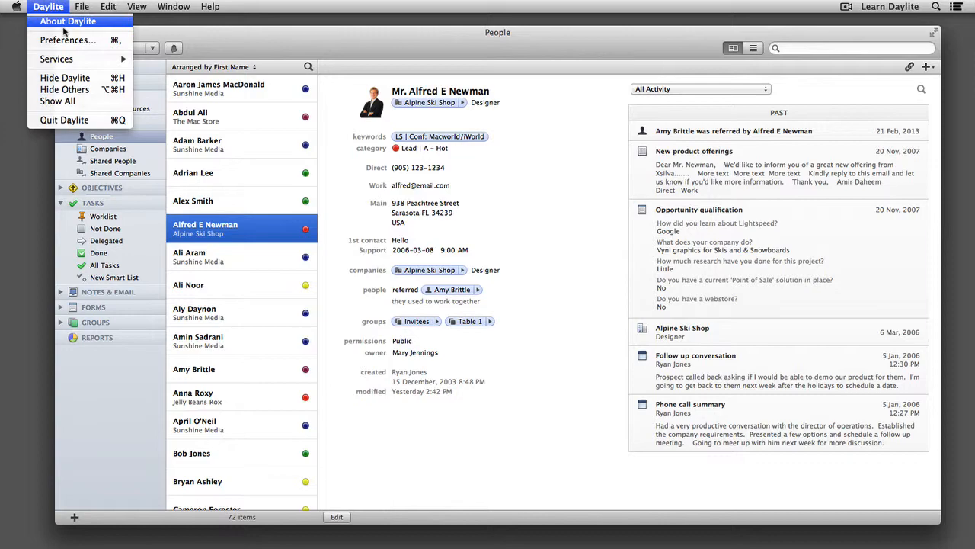
left_click(67, 40)
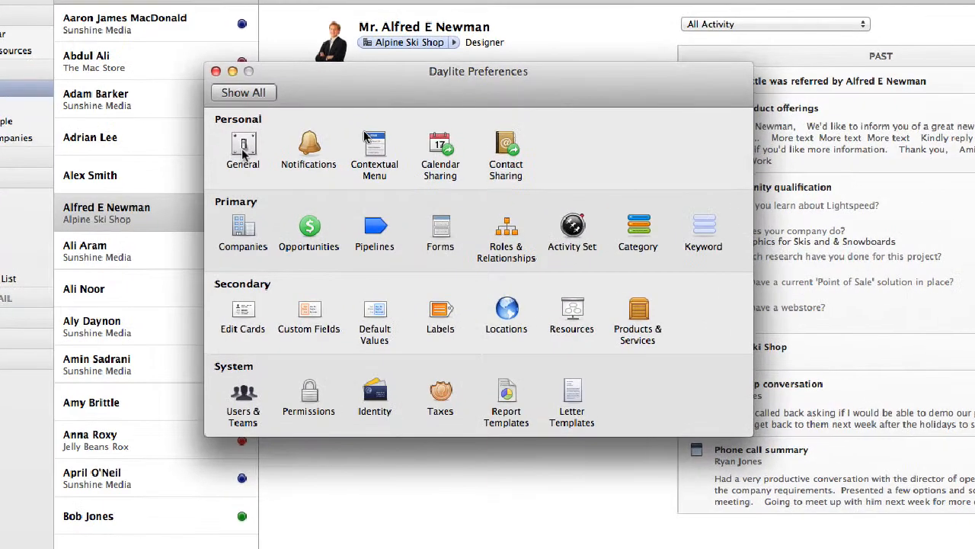
left_click(244, 149)
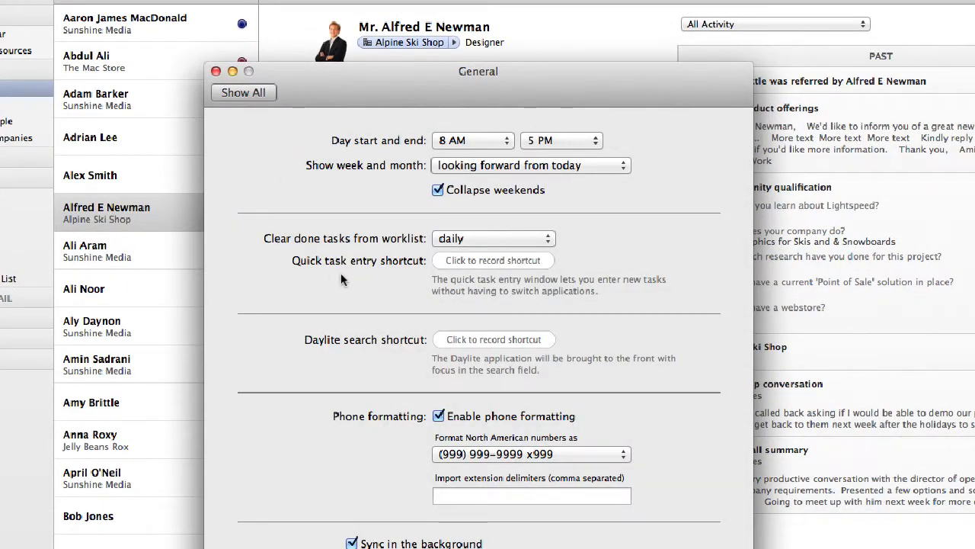
mouse_move(480, 262)
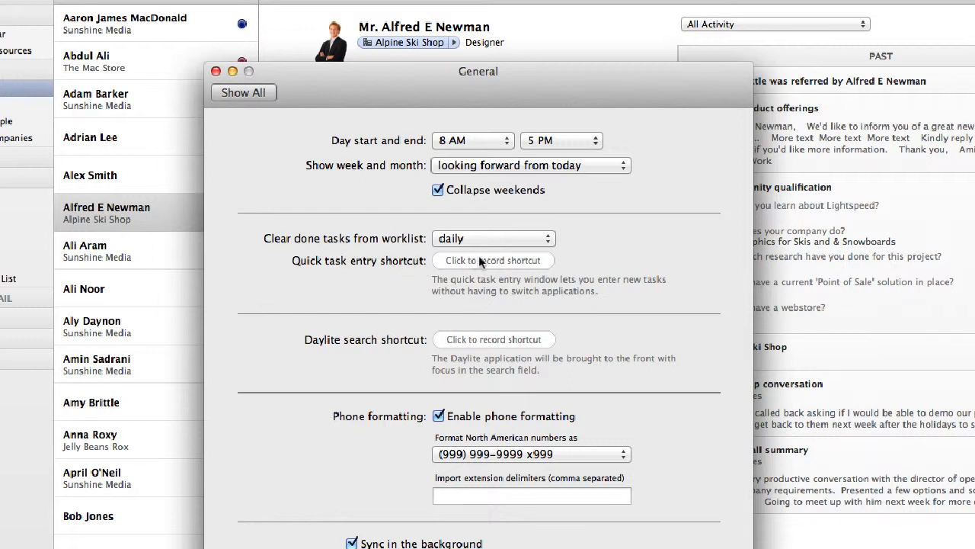
Record global shortcuts for Quick task entry and for Daylite search
left_click(494, 259)
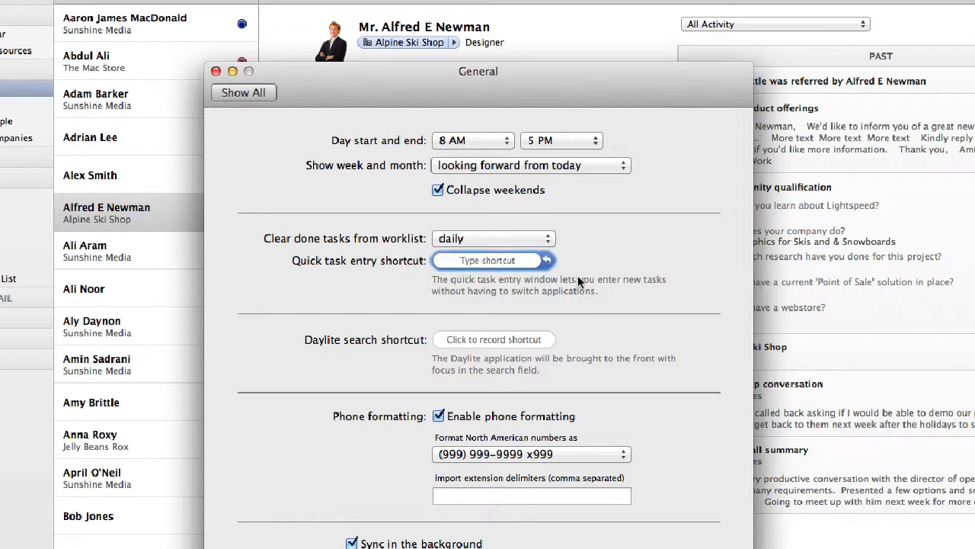
mouse_move(639, 280)
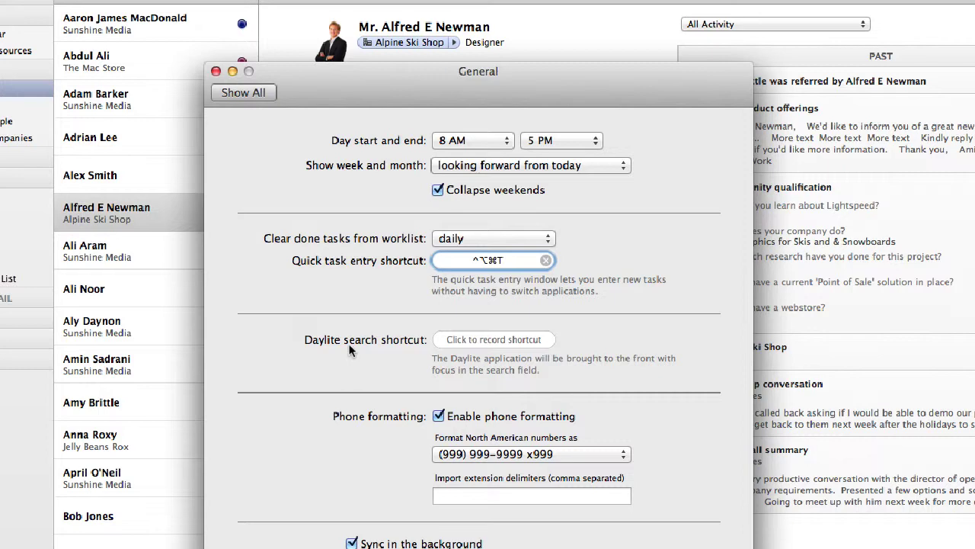
left_click(493, 338)
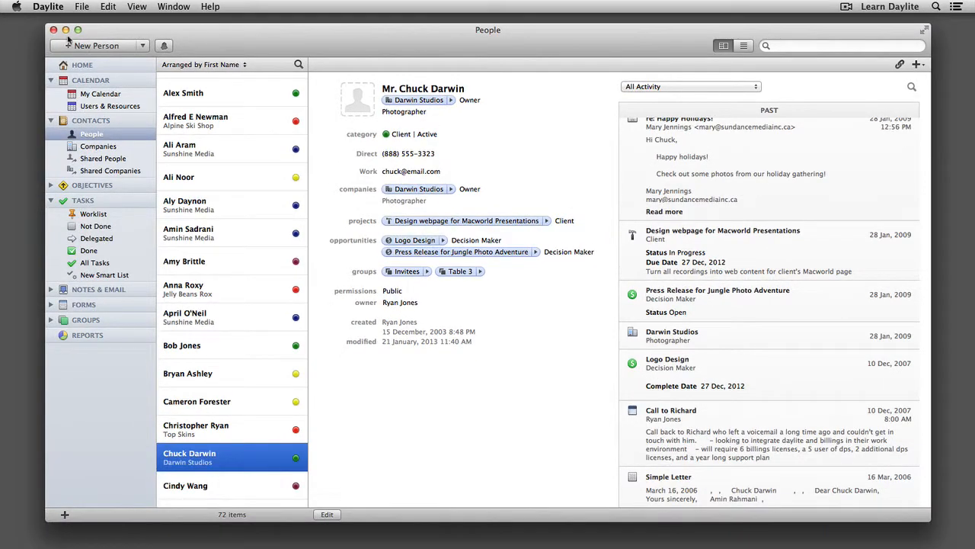
Hide Daylite and bring up the Learn Daylite tutorials video grid in Safari
left_click(66, 30)
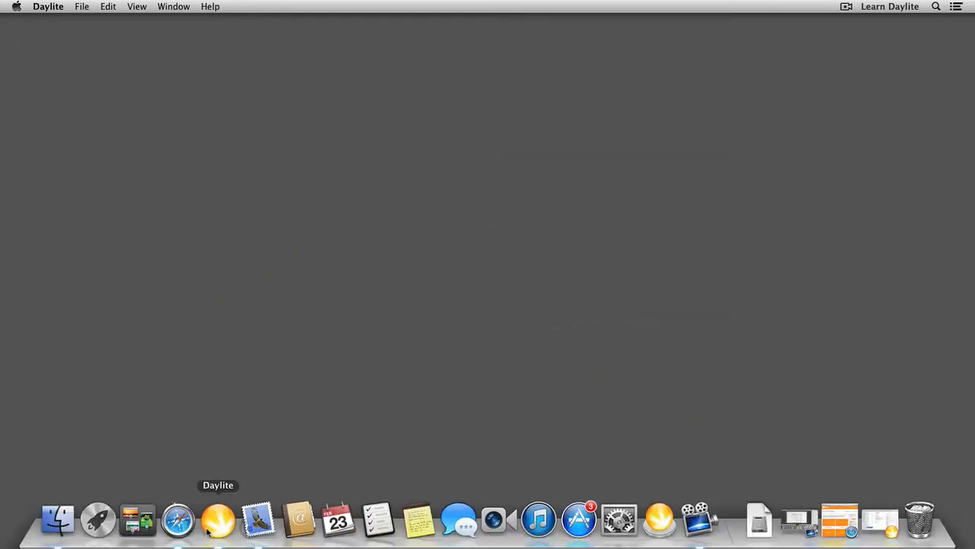
left_click(177, 518)
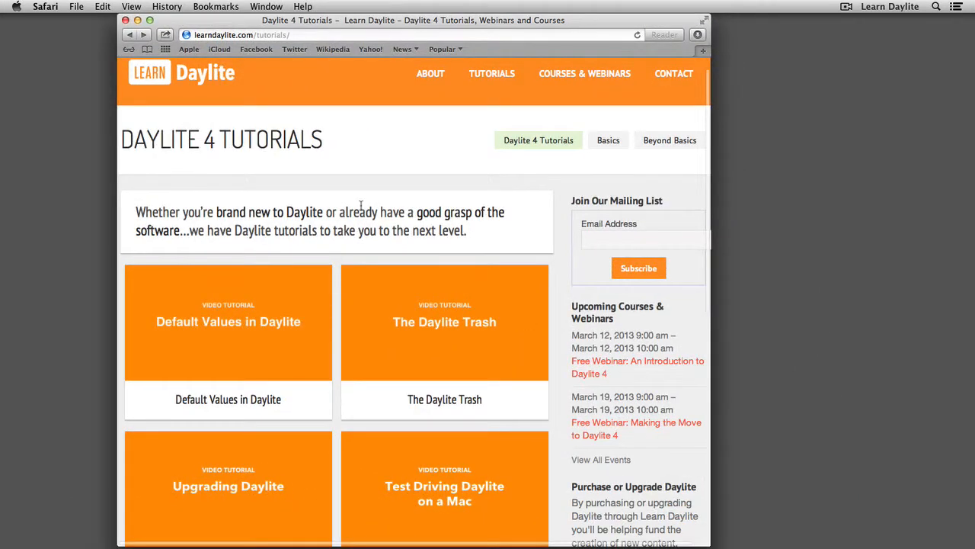
scroll("down", 3)
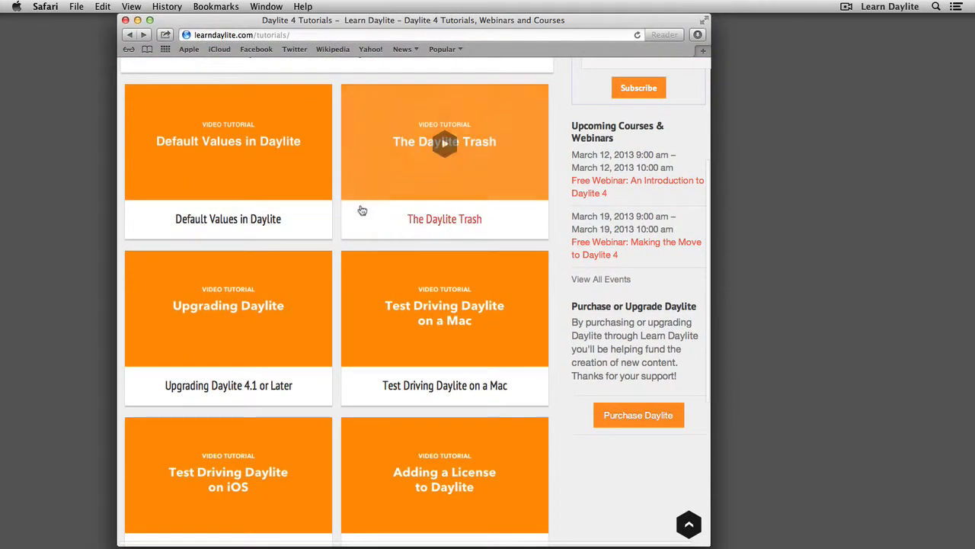
mouse_move(263, 391)
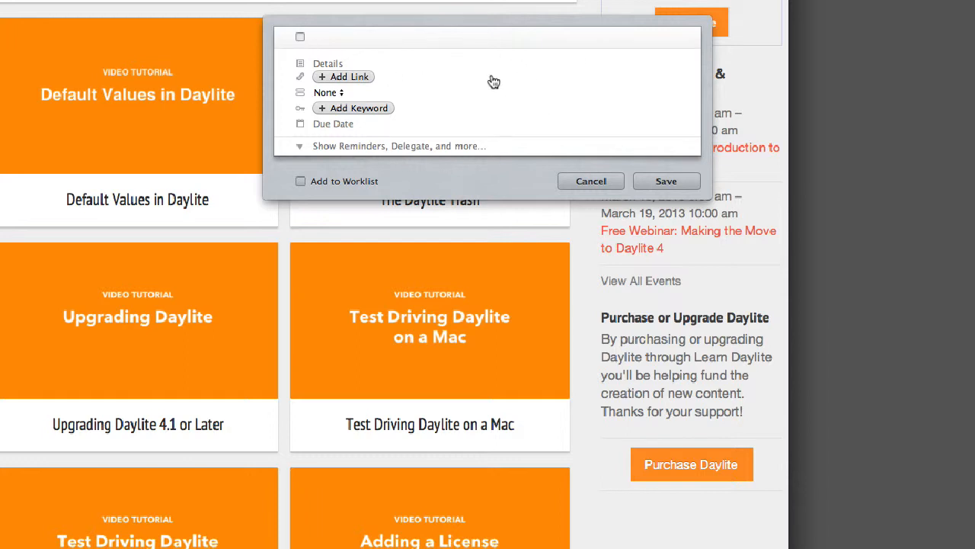
Save a quick-entry task 'Watch Tutorial on Upgrading Daylite' due 16 February 2013
type("Watch Tutorial on")
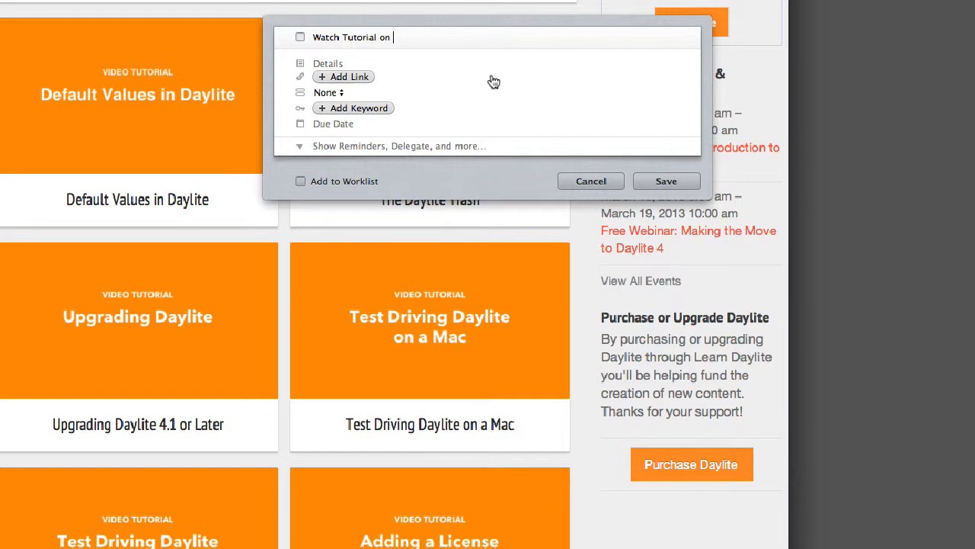
type("Upgrading Daylite")
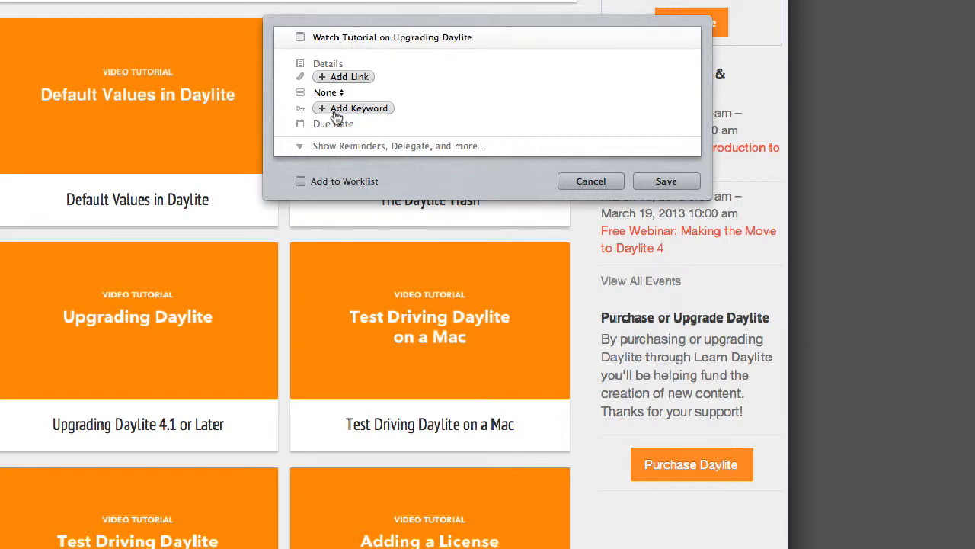
left_click(341, 123)
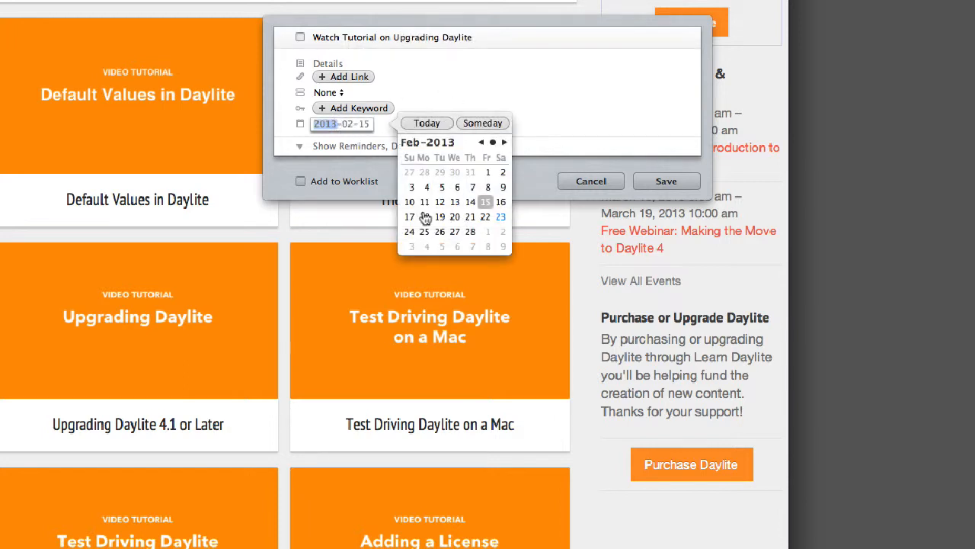
left_click(500, 201)
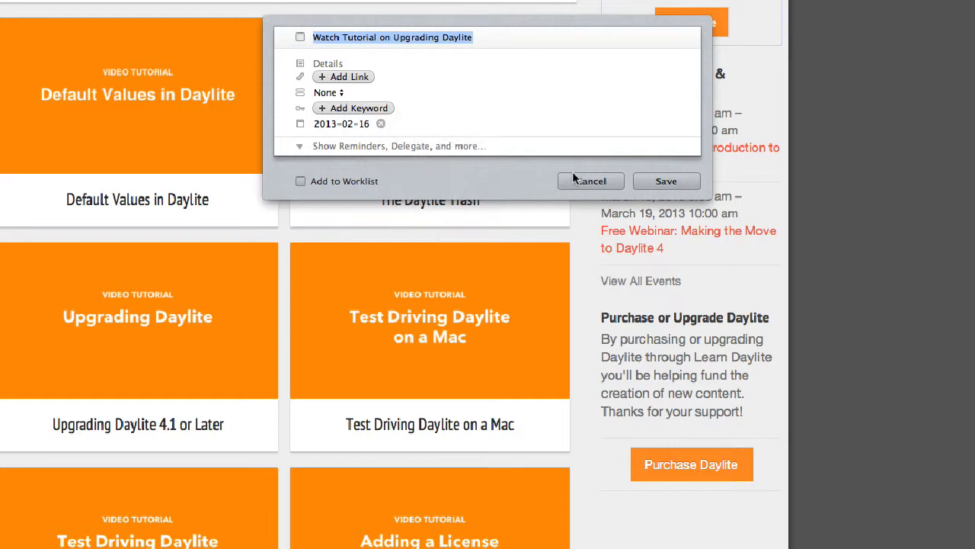
left_click(591, 180)
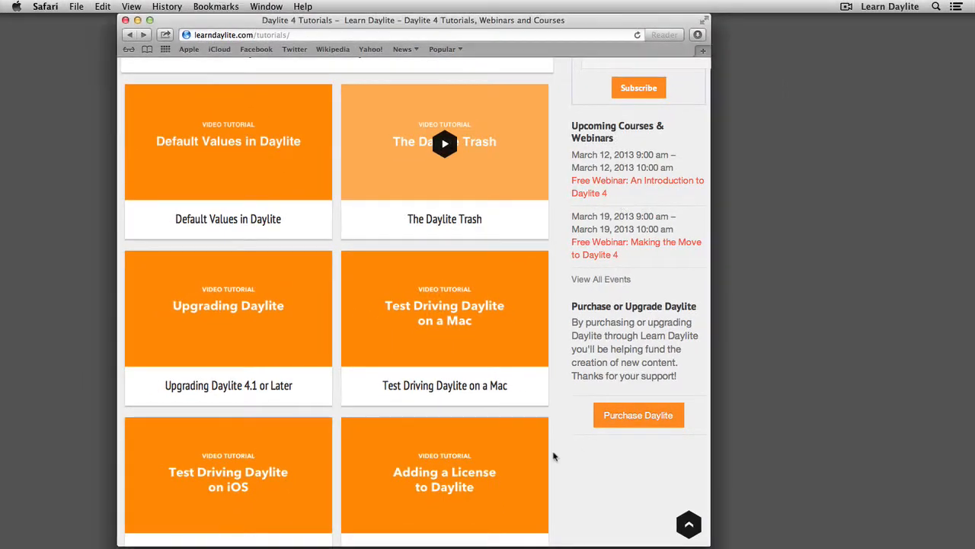
mouse_move(555, 456)
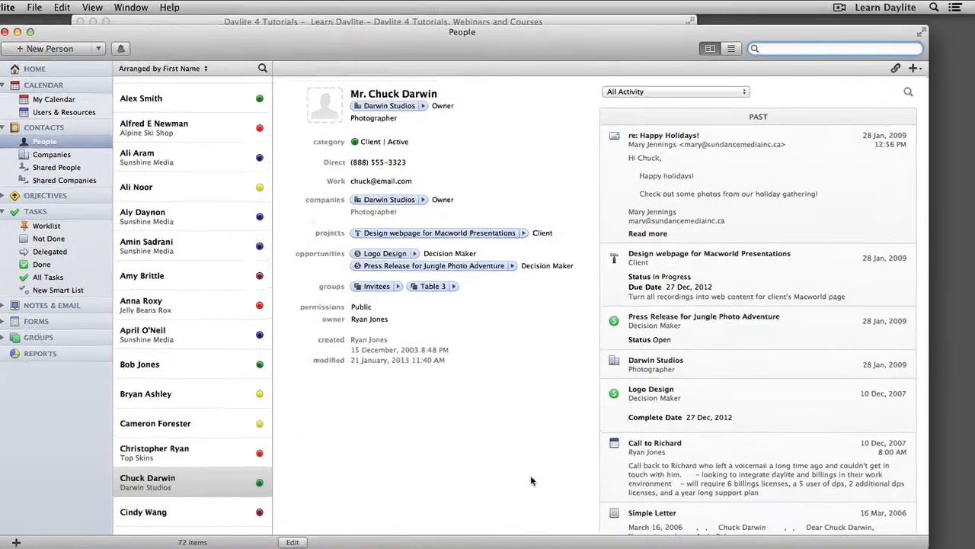
type("adam")
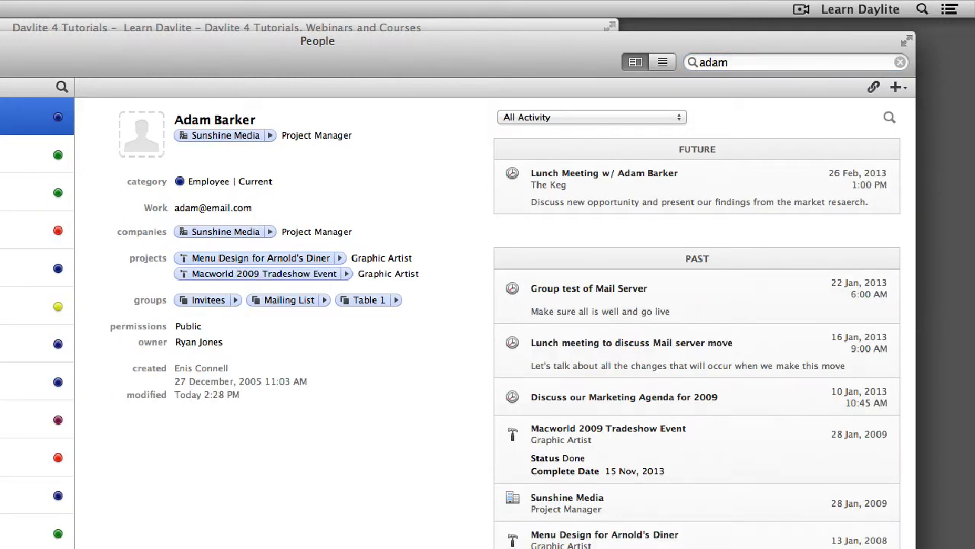
mouse_move(232, 517)
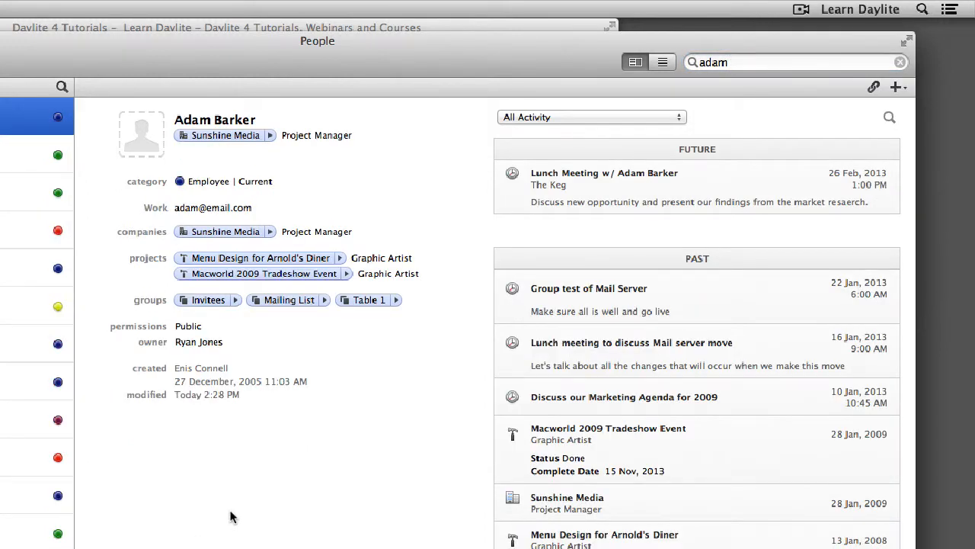
mouse_move(637, 166)
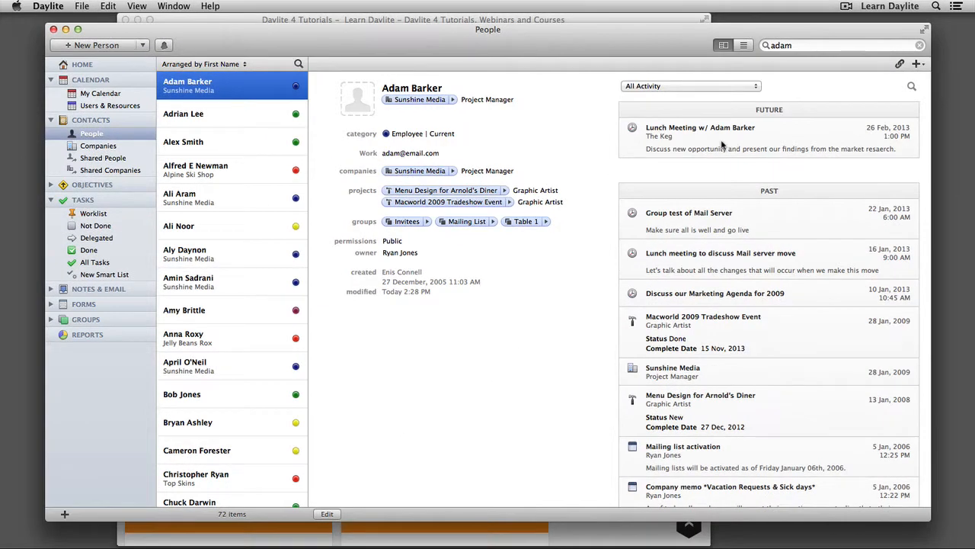
mouse_move(663, 155)
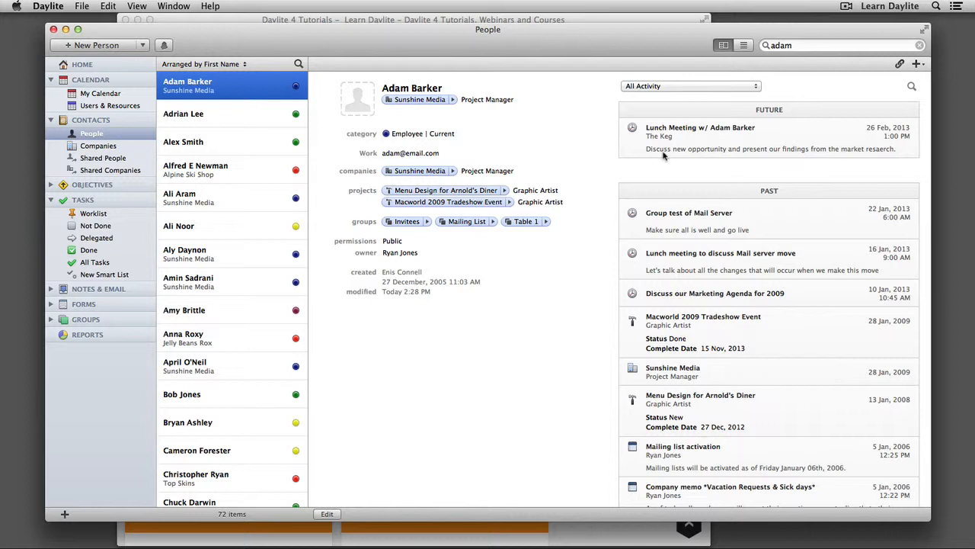
mouse_move(816, 152)
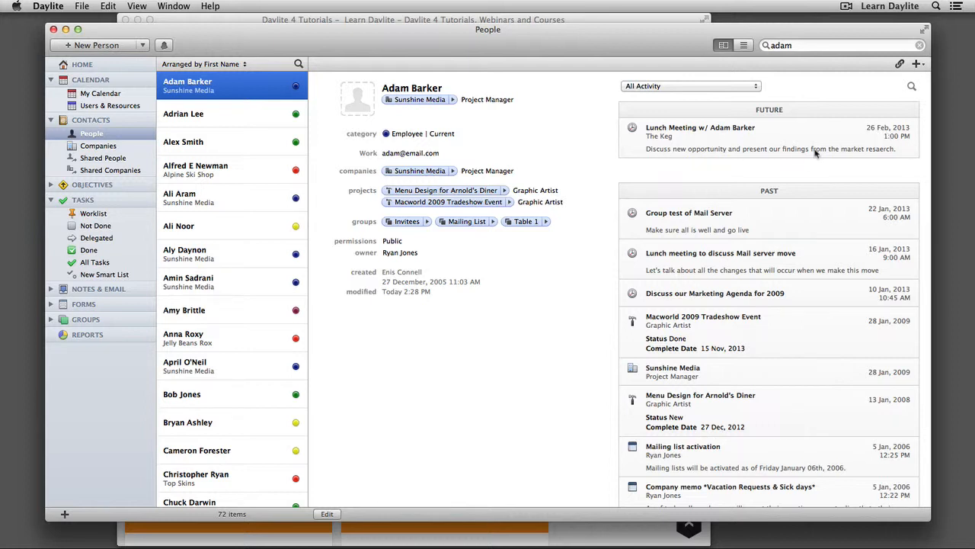
mouse_move(724, 169)
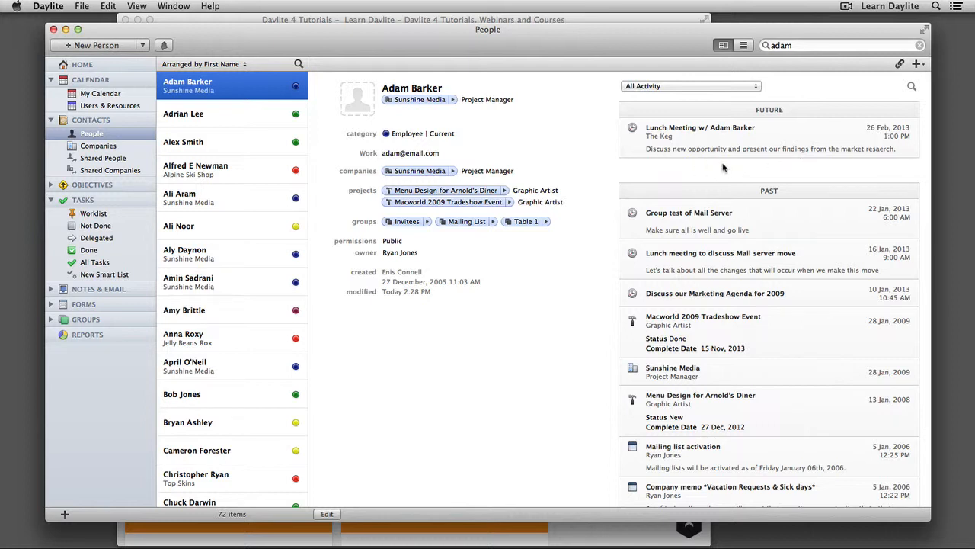
mouse_move(753, 171)
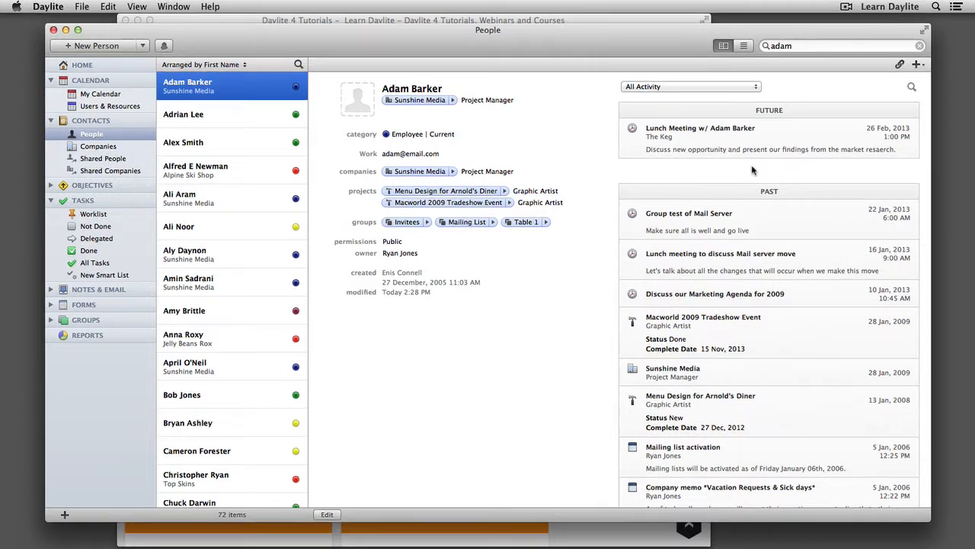